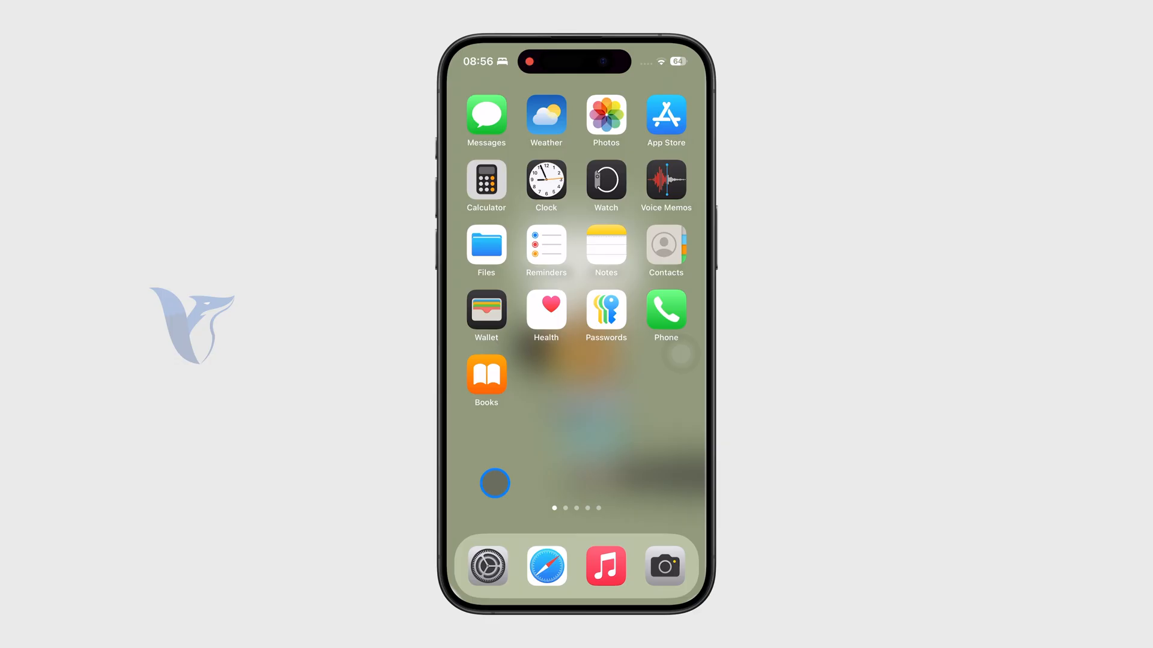
Check the iPhone model in Settings > General > About, then return to the home screen
scroll(left, 3)
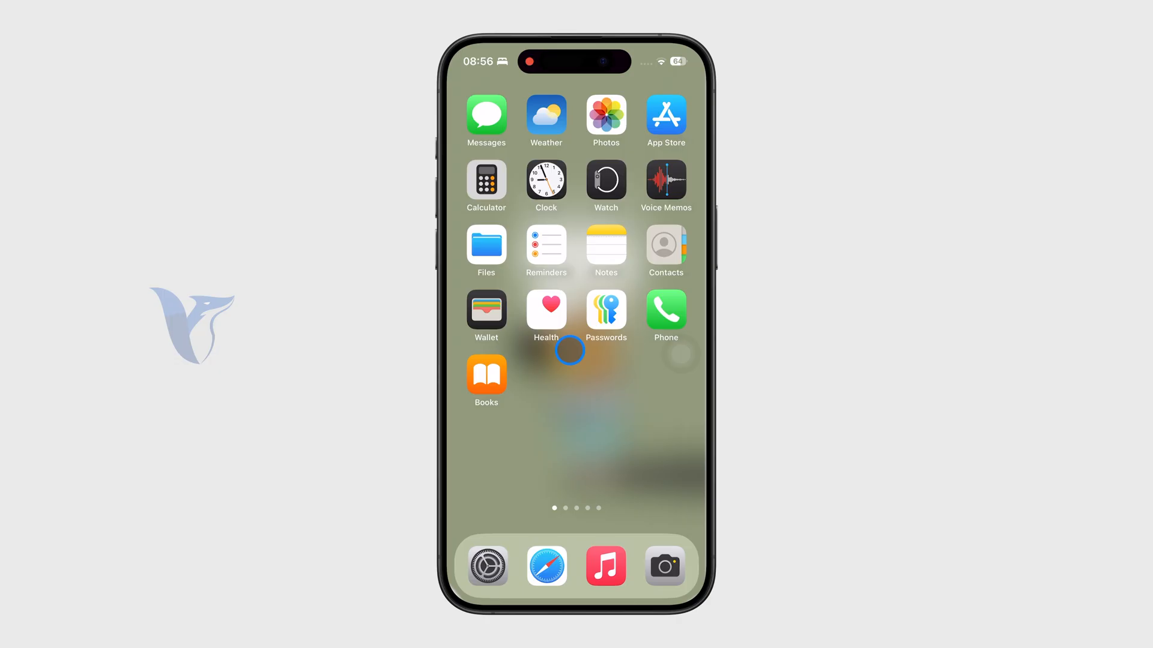
click(486, 566)
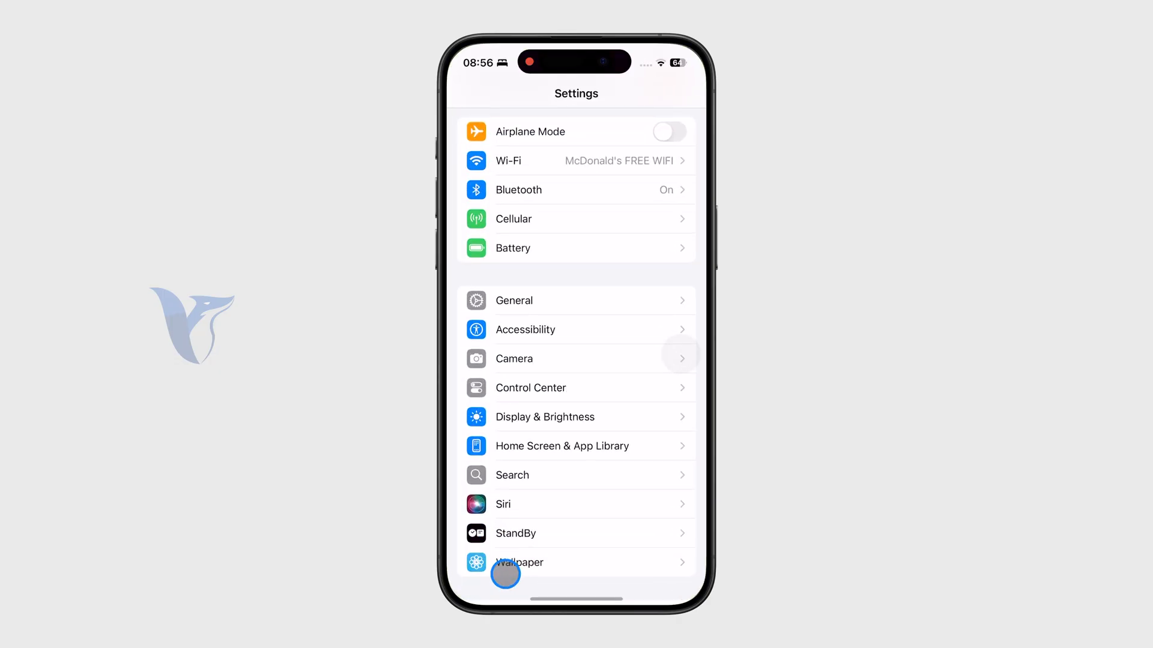
click(512, 300)
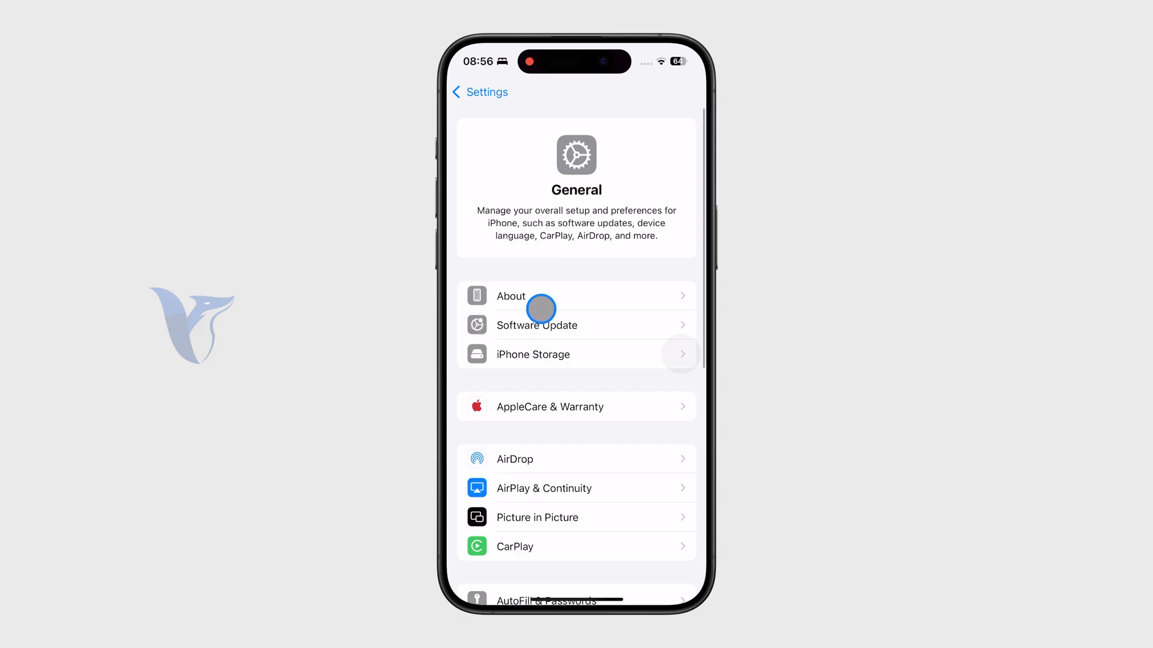
click(510, 295)
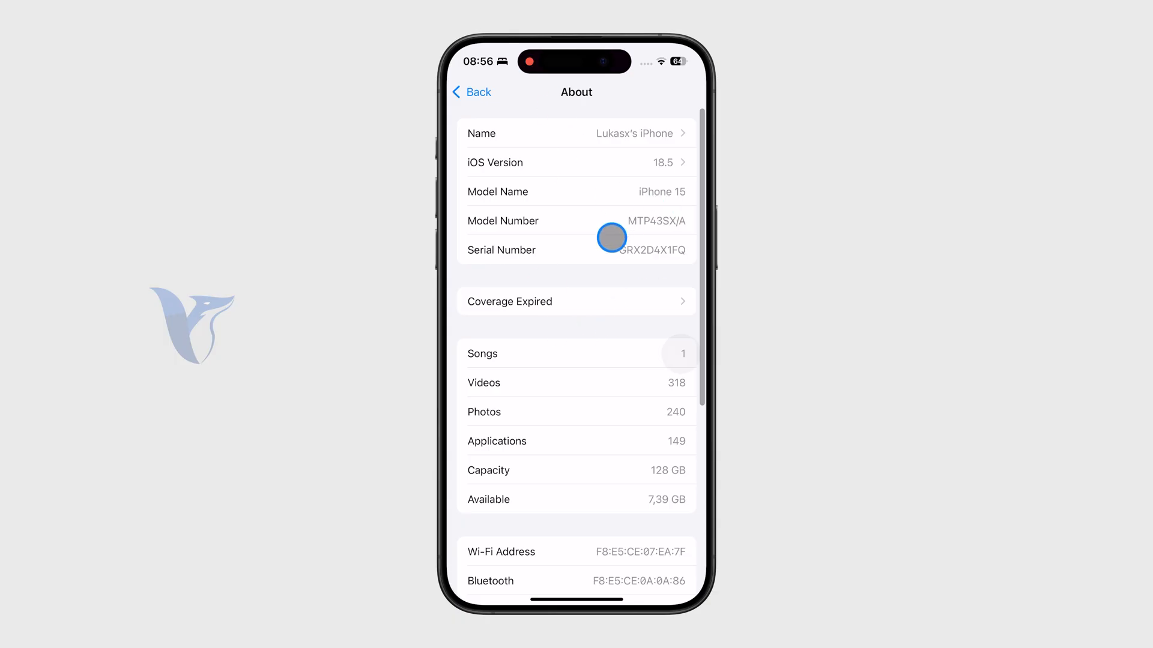
click(472, 92)
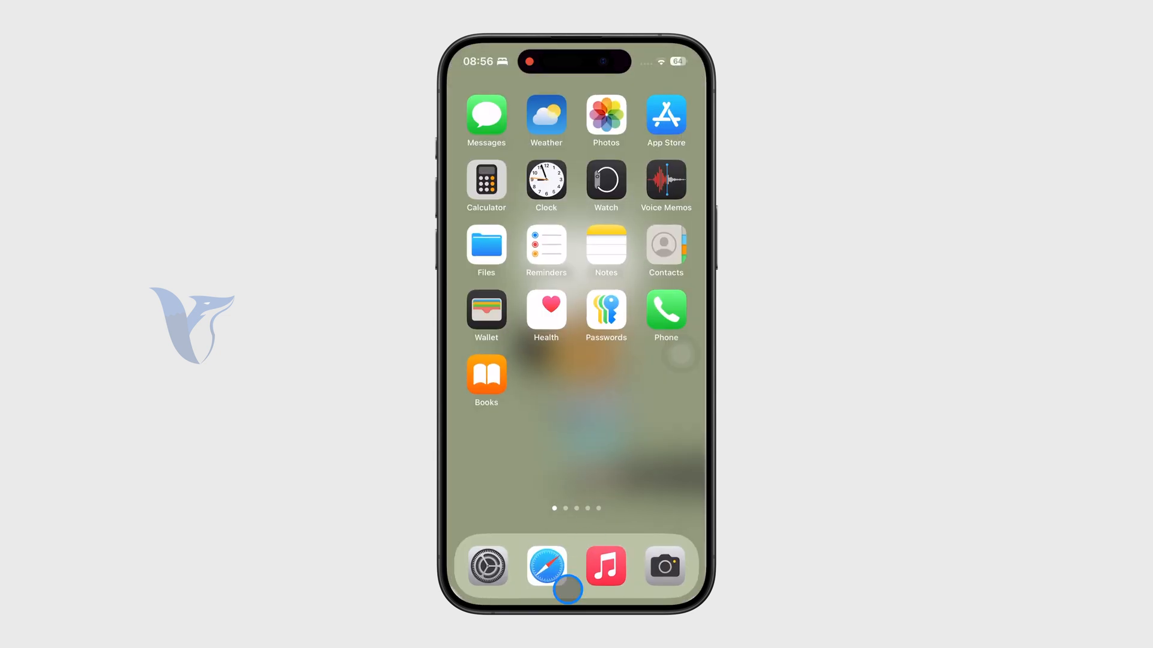
Bring up Apple's Compare iPhone models page in Safari with the model list showing
click(545, 566)
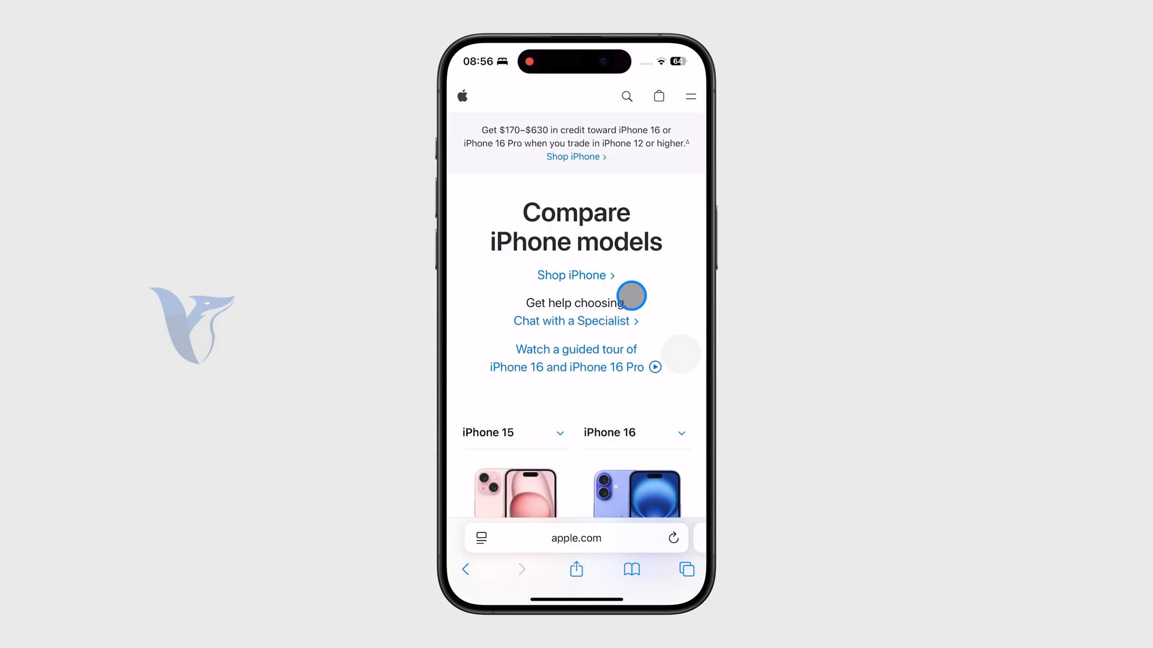
scroll(down, 3)
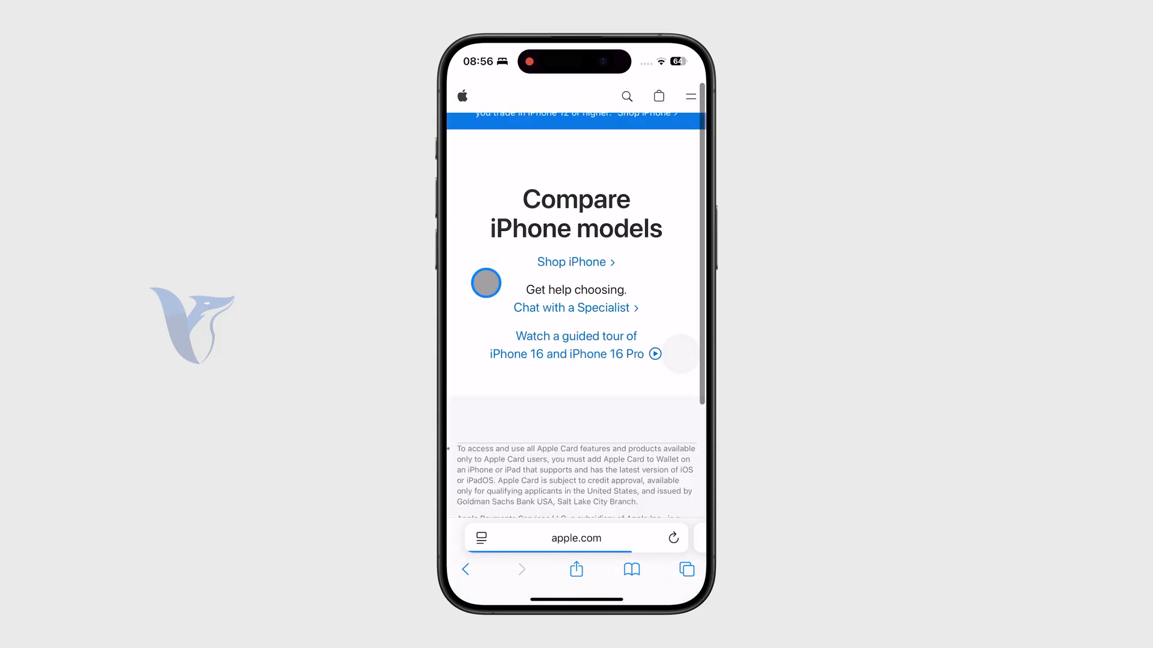
scroll(down, 3)
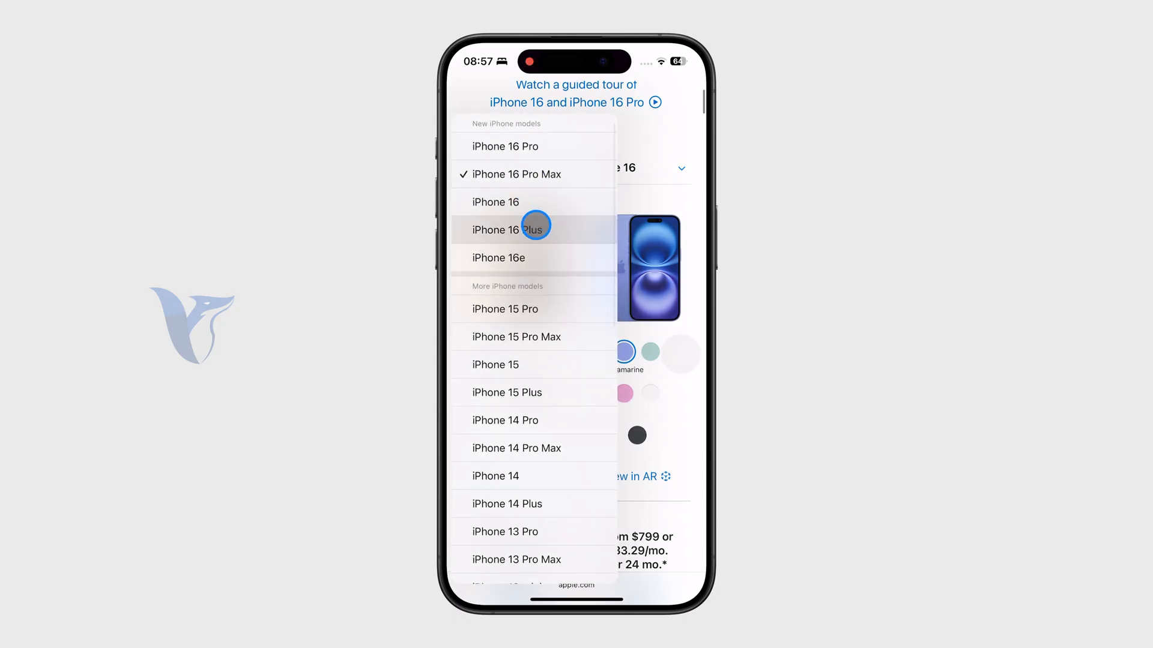
Scroll the iPhone 15 vs iPhone 16 comparison past Summary and Capacity to the Display section
scroll(down, 3)
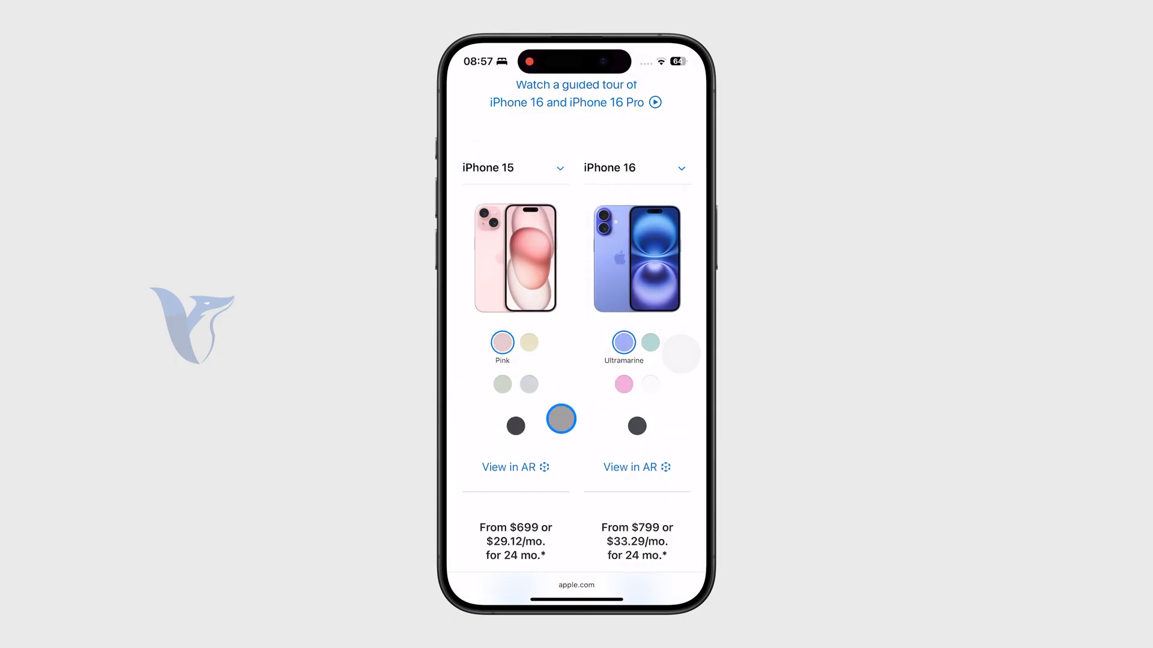
scroll(down, 3)
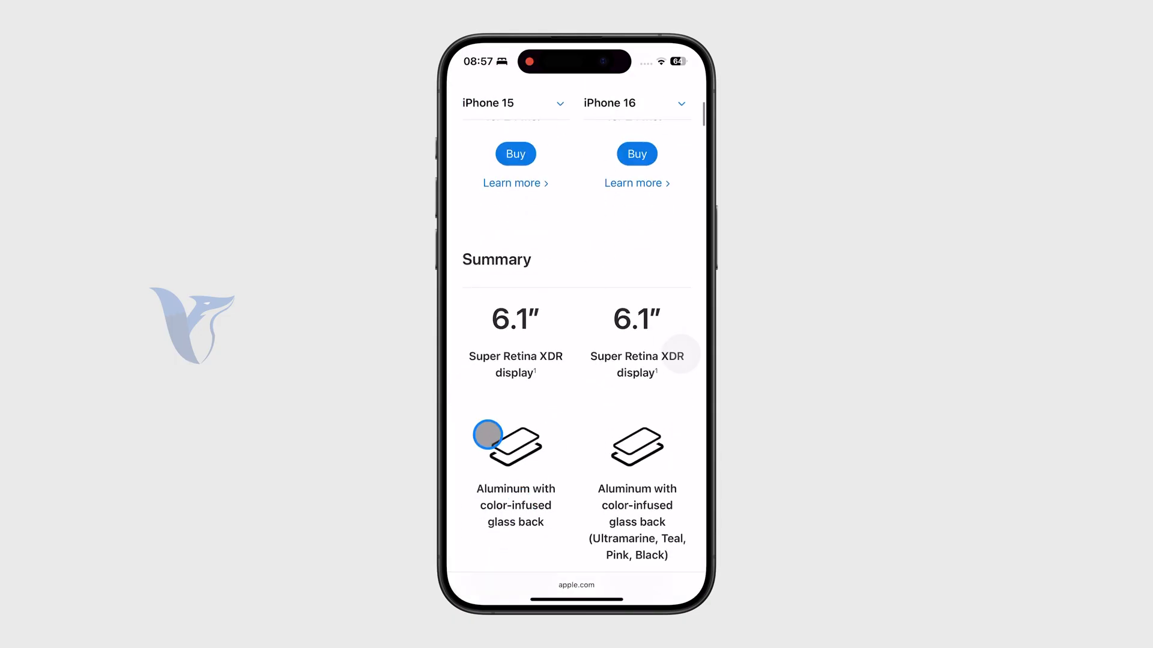
scroll(down, 3)
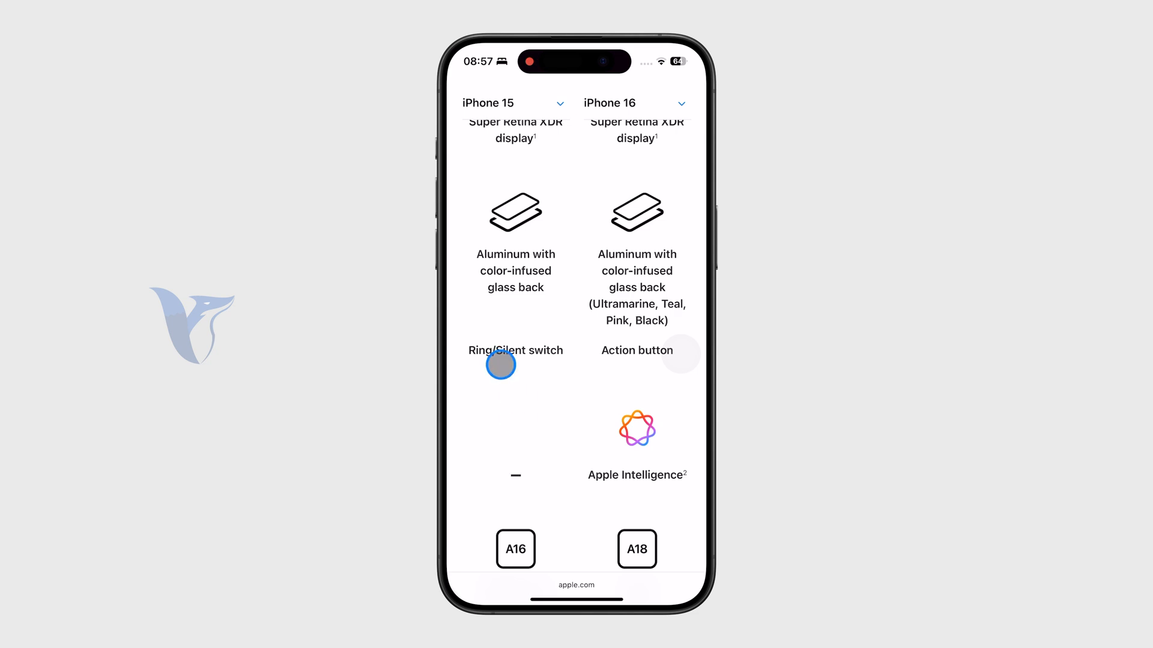
scroll(down, 3)
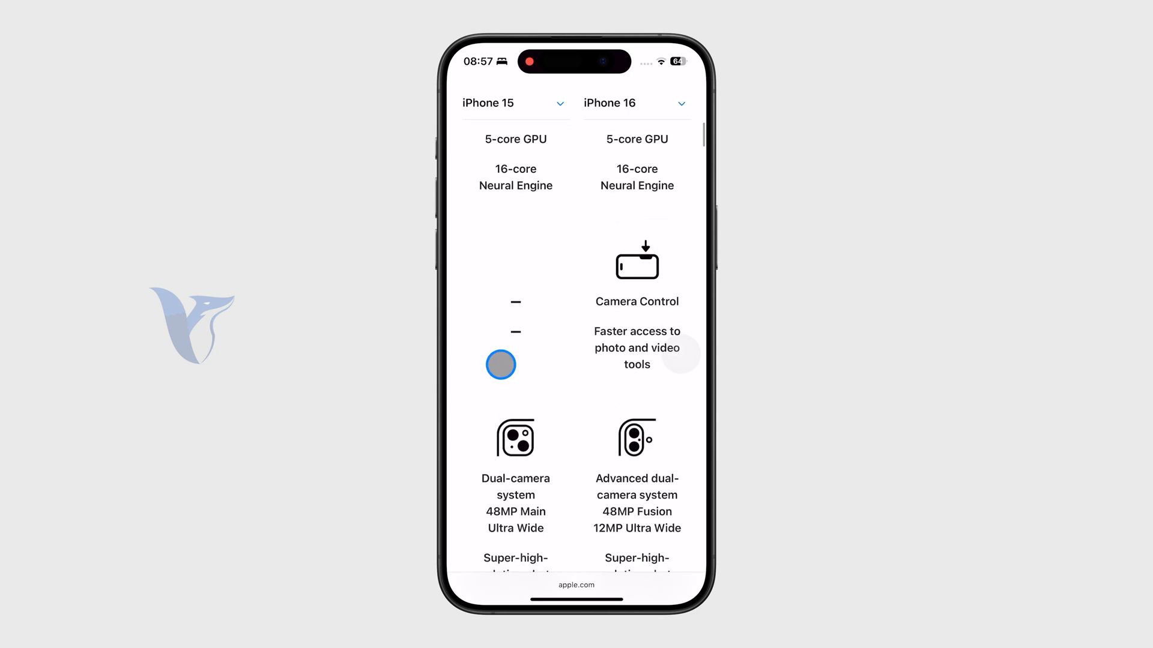
scroll(down, 3)
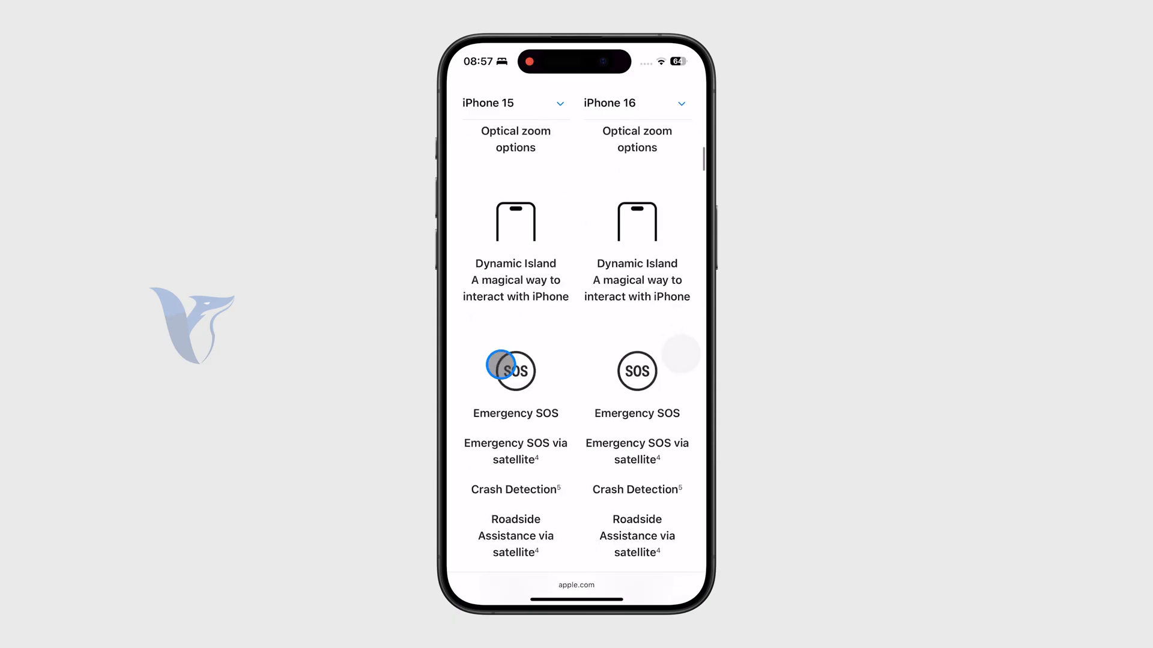
scroll(down, 3)
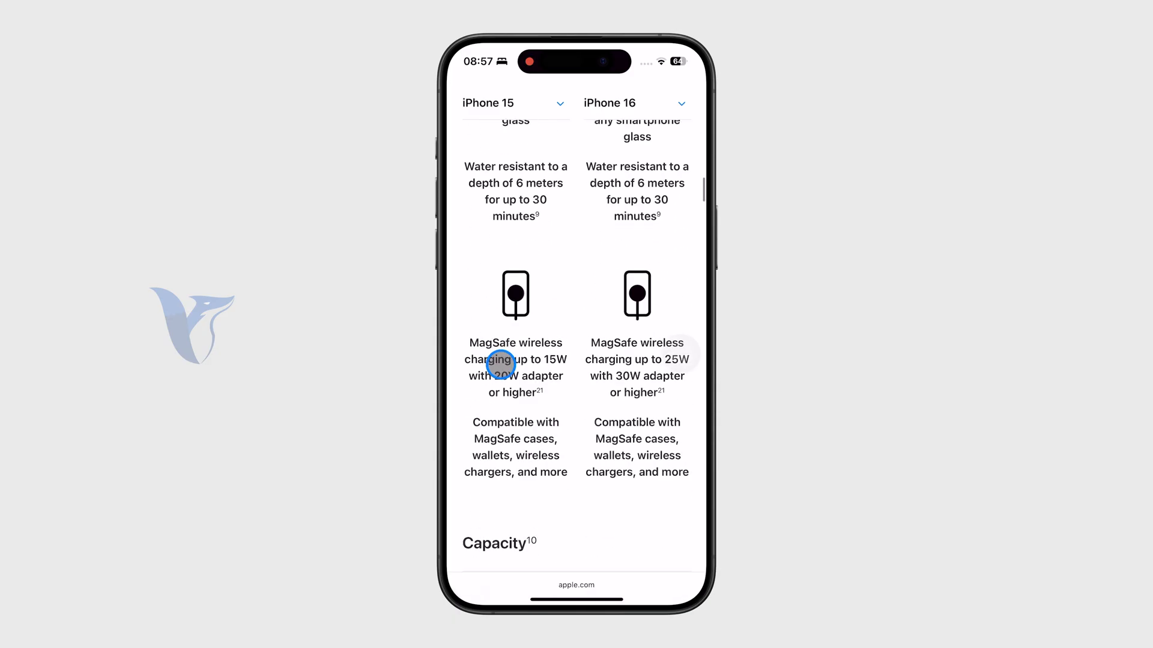
scroll(down, 3)
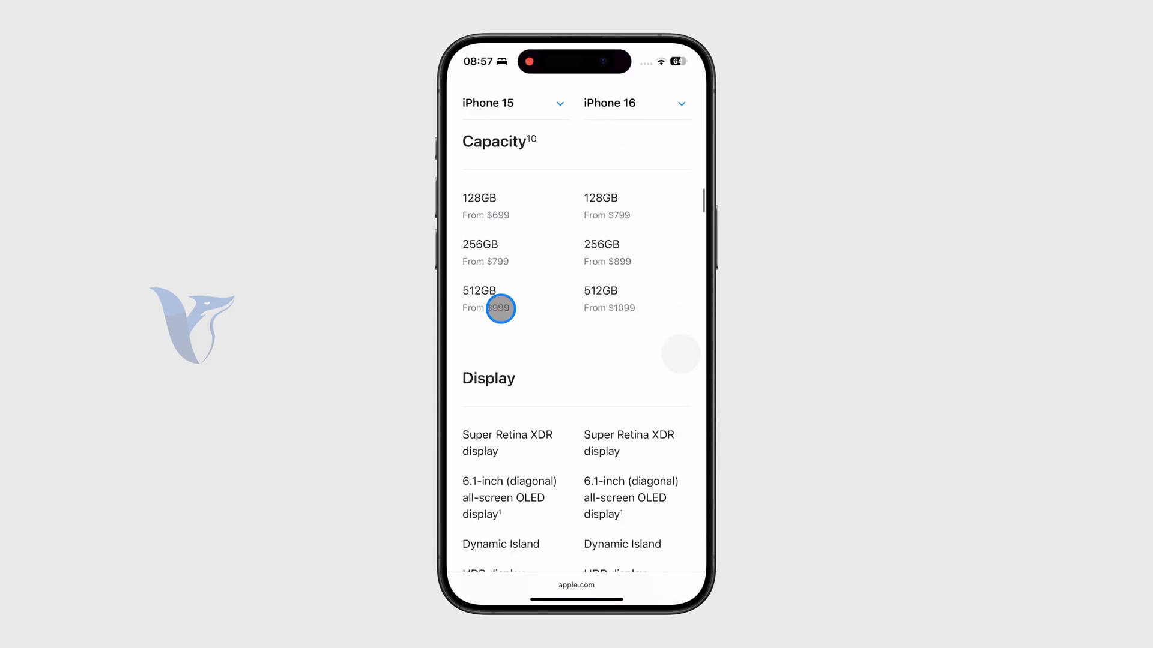
scroll(down, 3)
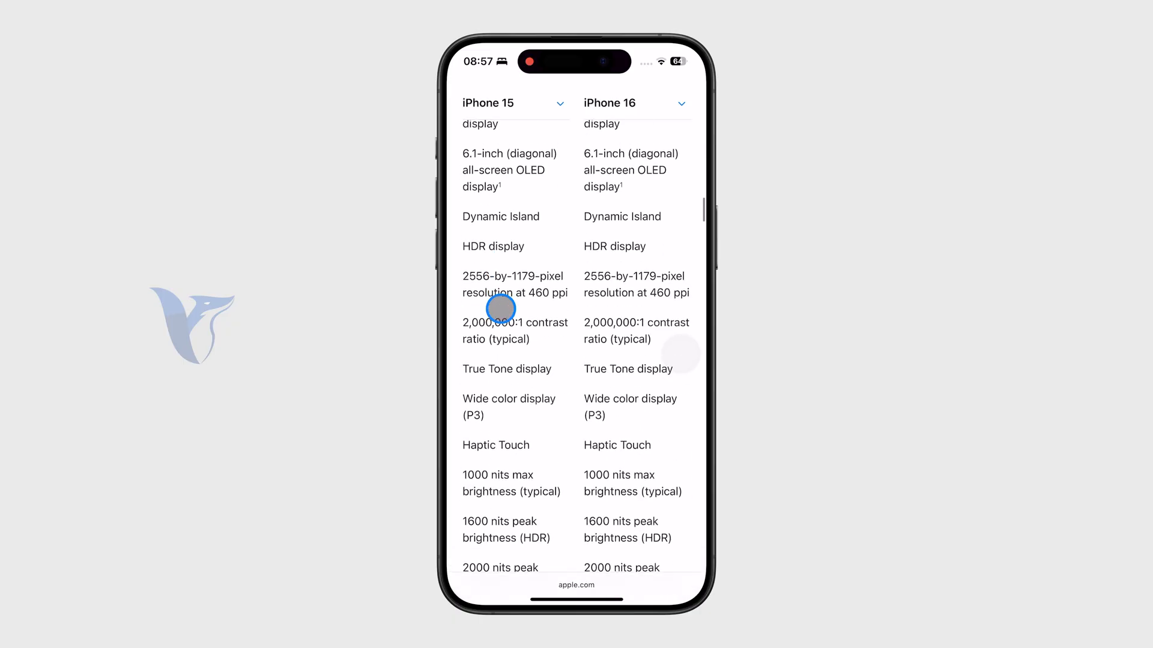
scroll(down, 3)
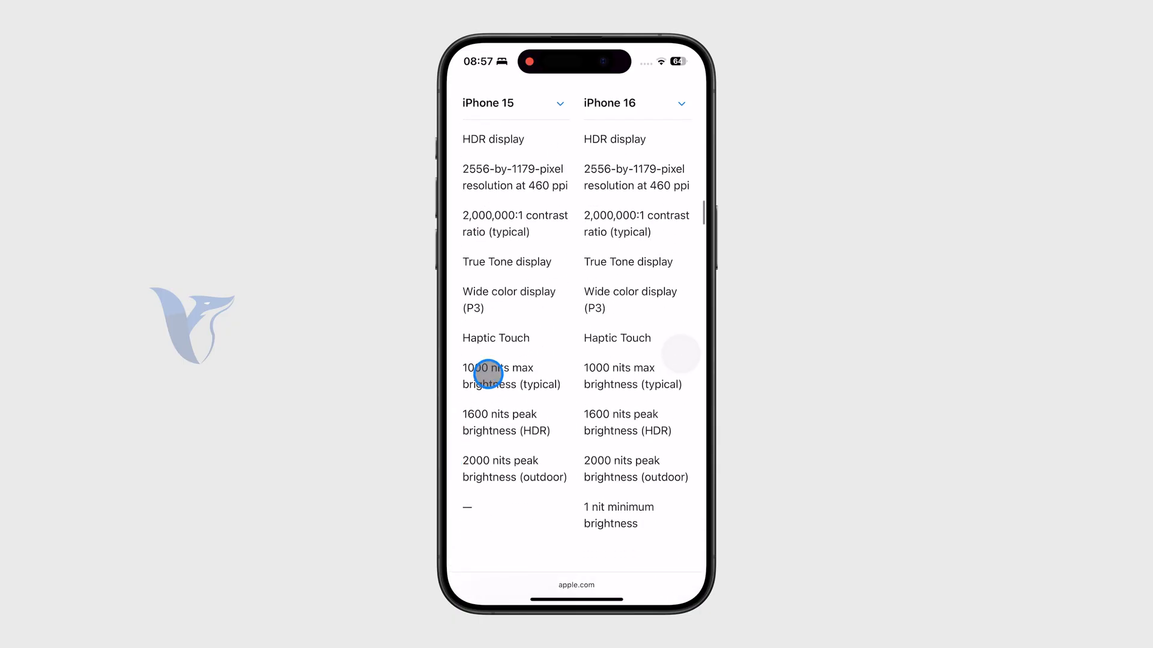
scroll(down, 3)
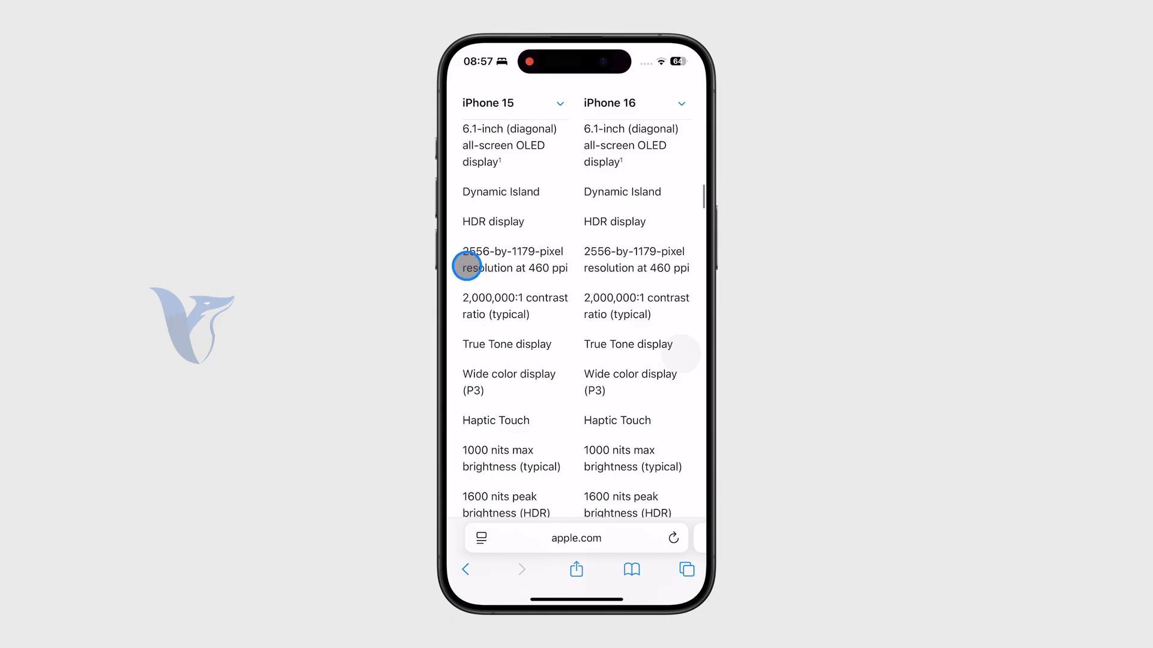
scroll(down, 3)
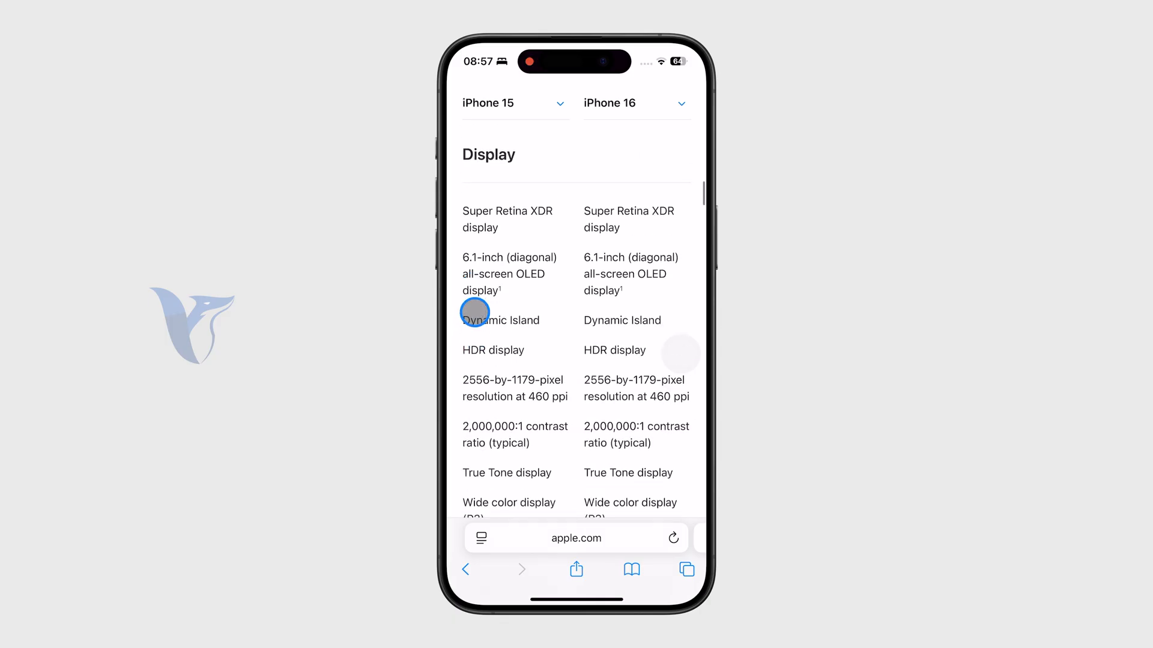
scroll(down, 3)
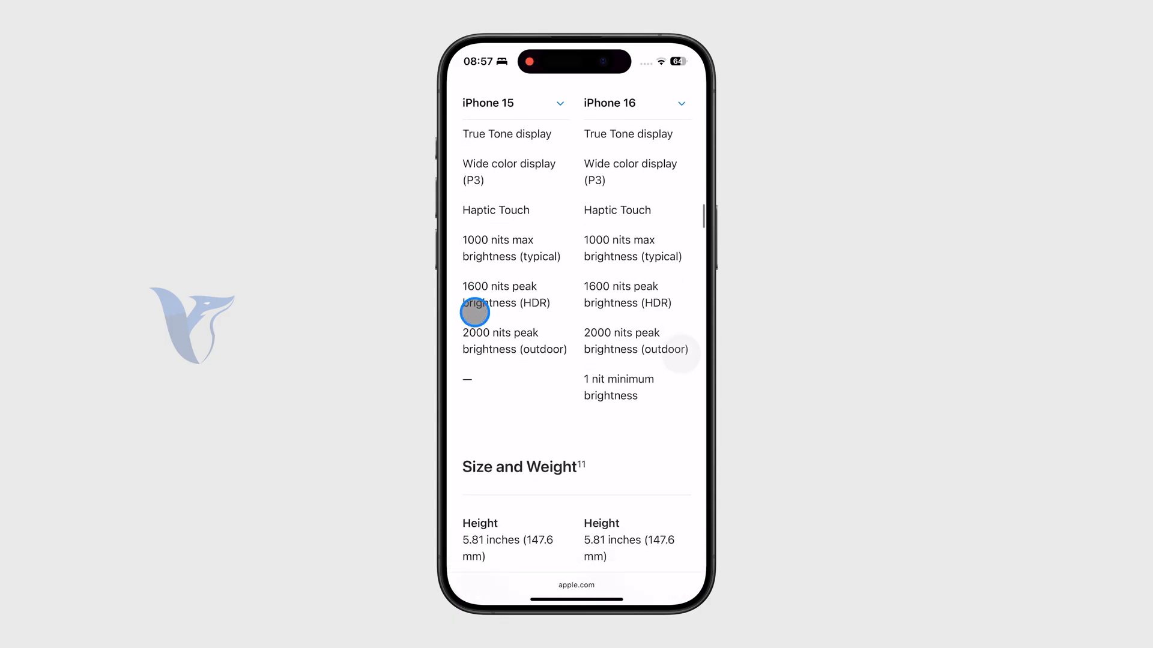
Scroll to Size and Weight (iPhone 16 at 170 g), then back up to the camera features
scroll(down, 3)
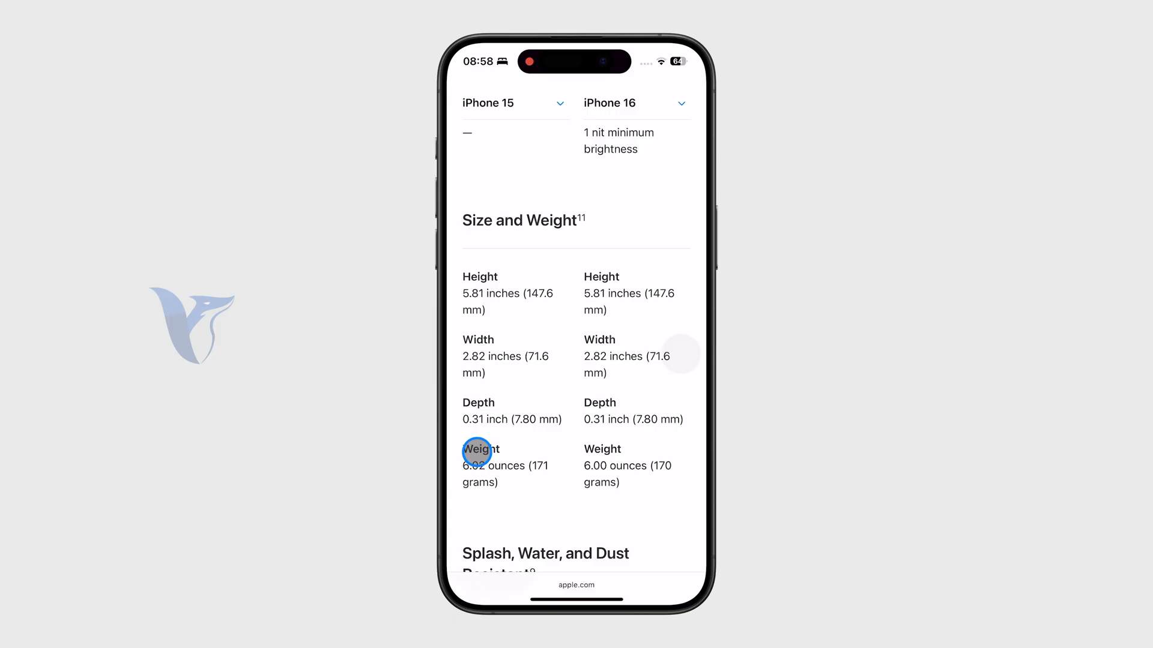
scroll(down, 3)
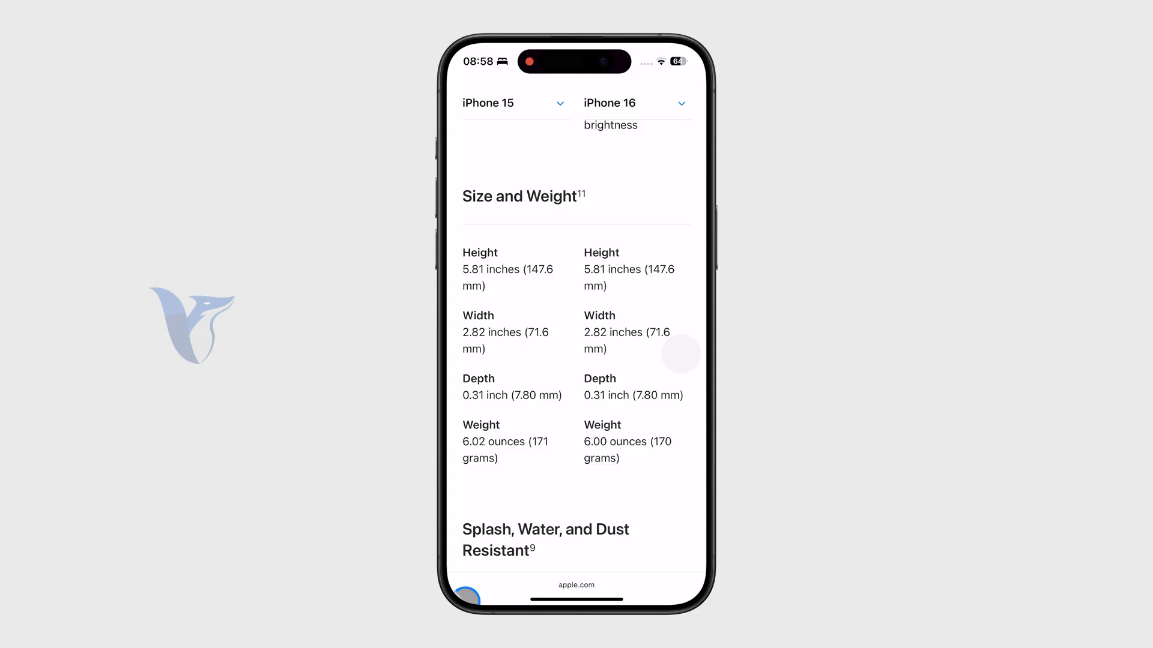
scroll(down, 3)
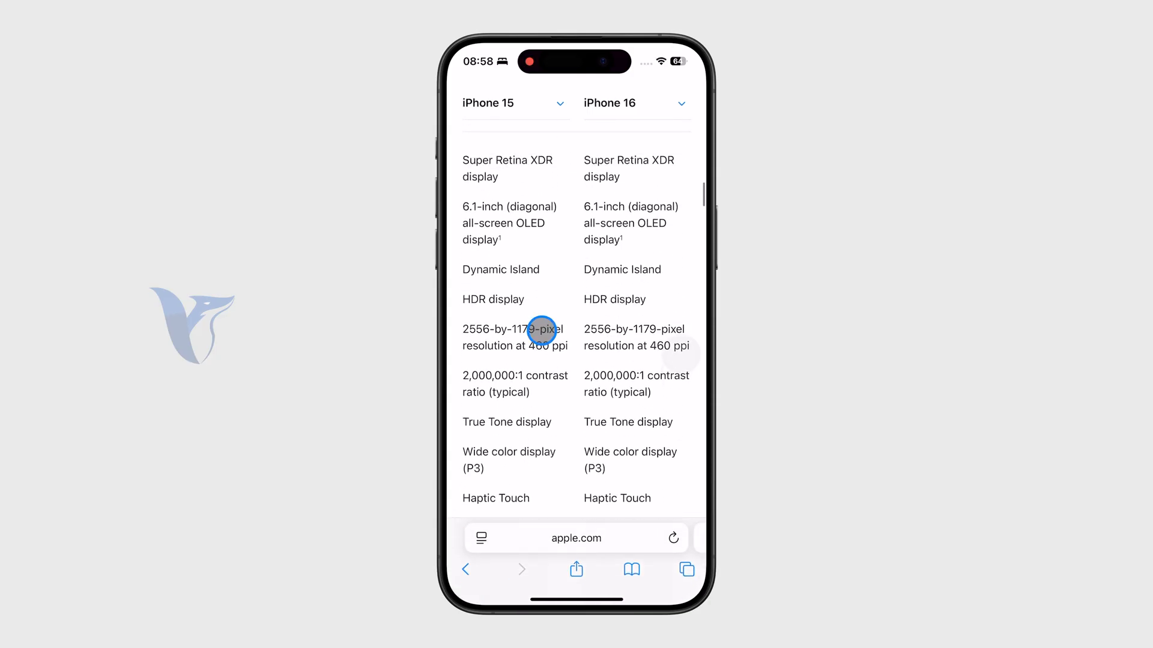
scroll(down, 3)
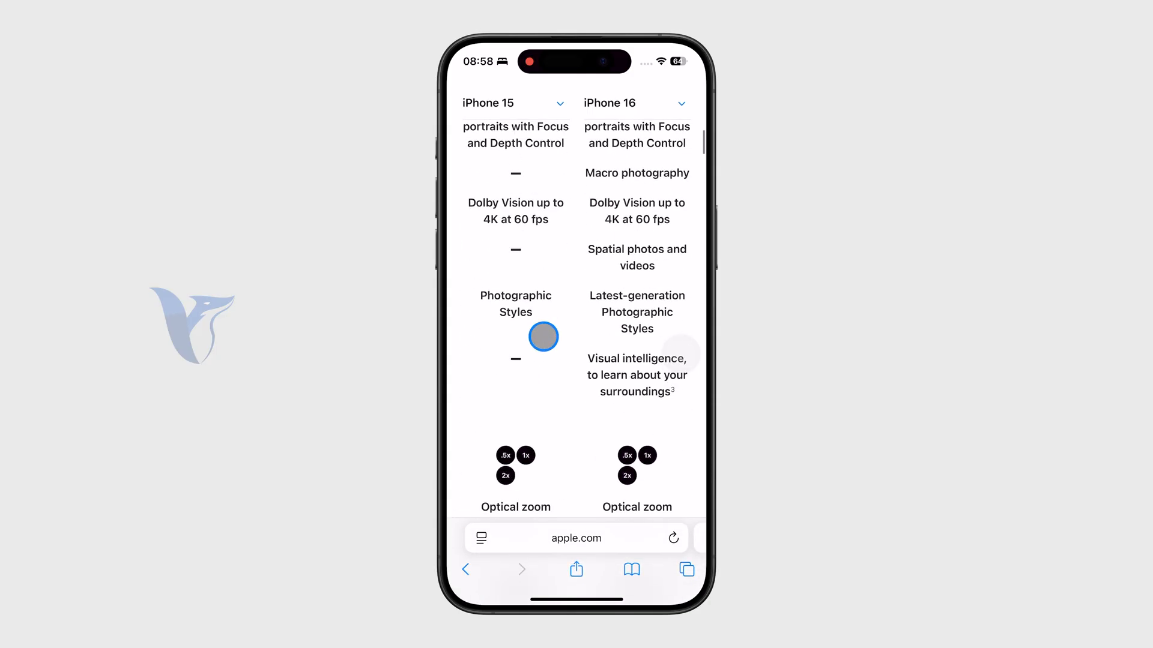